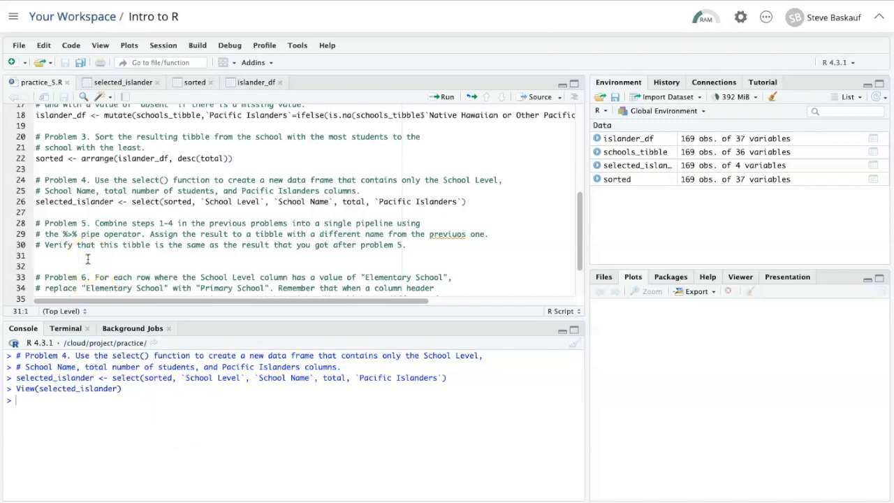
# Add library(magrittr) on line 31 under the Problem 5 instructions and run it in the console.
pyautogui.write('library')
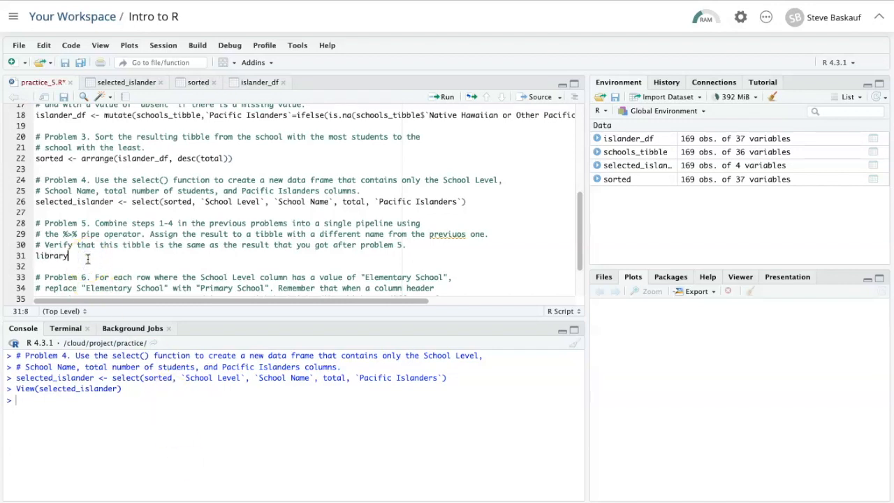
pyautogui.write('(mag')
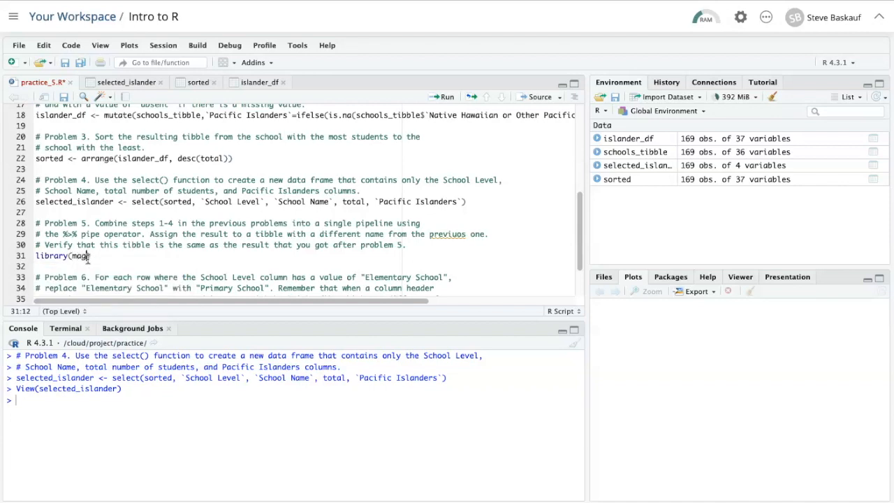
pyautogui.write('g')
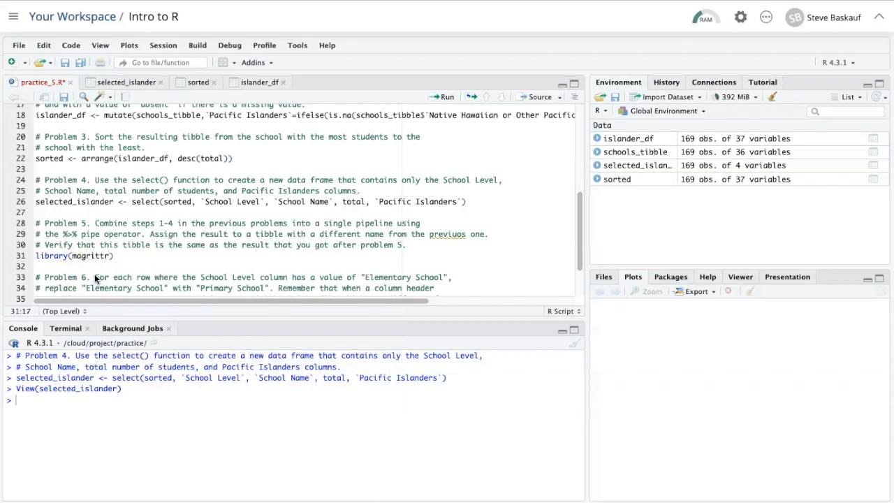
pyautogui.click(169, 201)
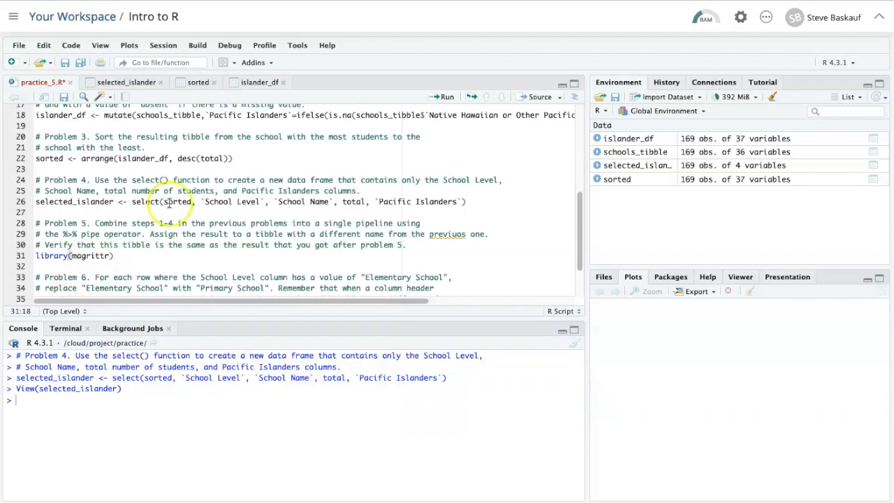
pyautogui.click(447, 96)
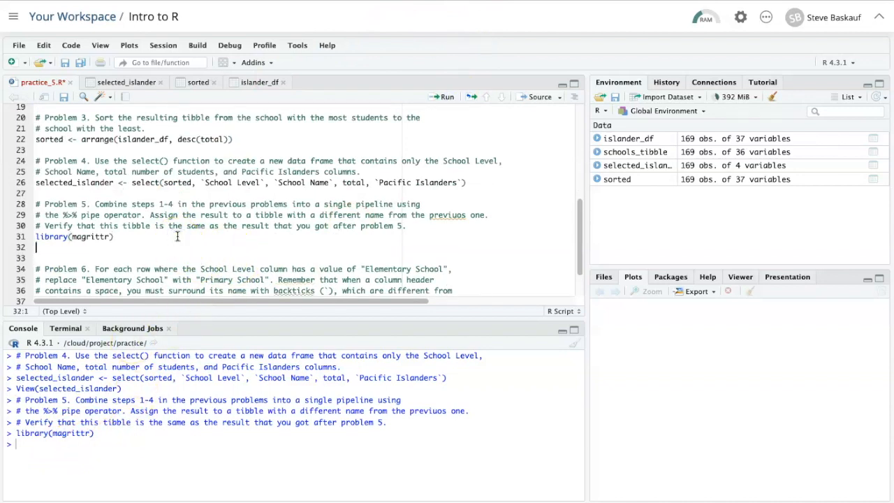
# Copy the Nashville schools CSV address from line 12 and assign it to url on line 32.
pyautogui.scroll(3)
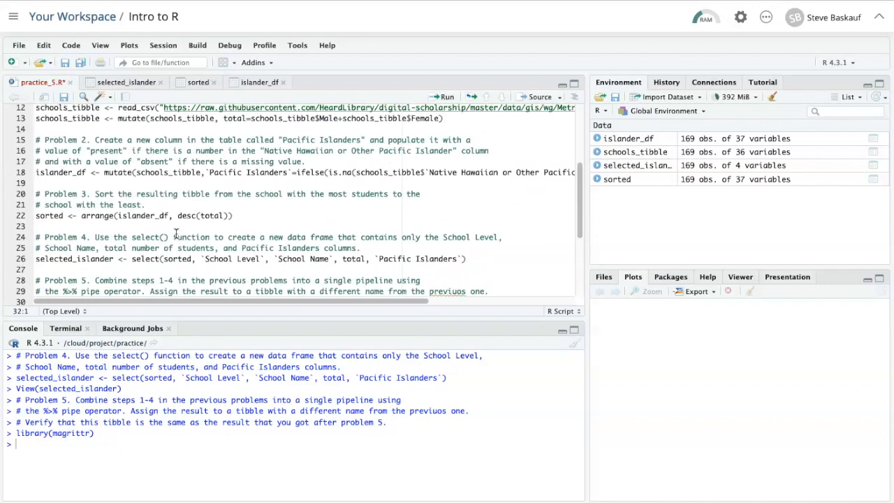
pyautogui.scroll(3)
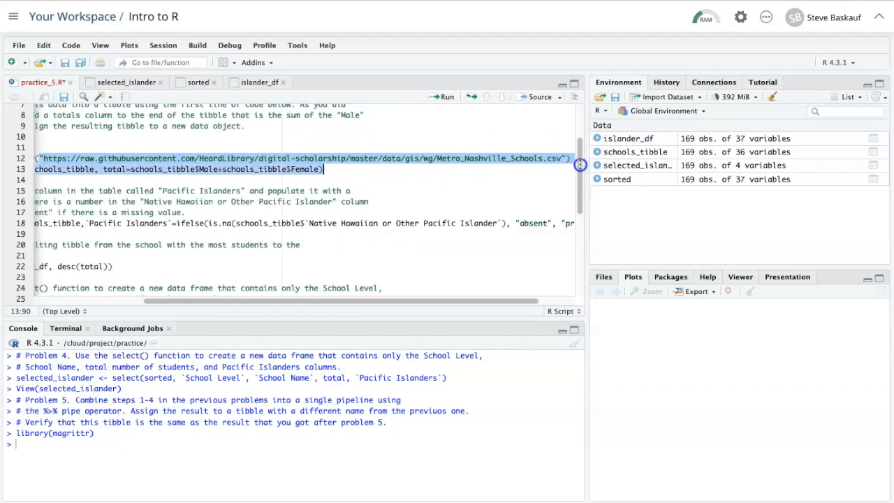
pyautogui.click(564, 158)
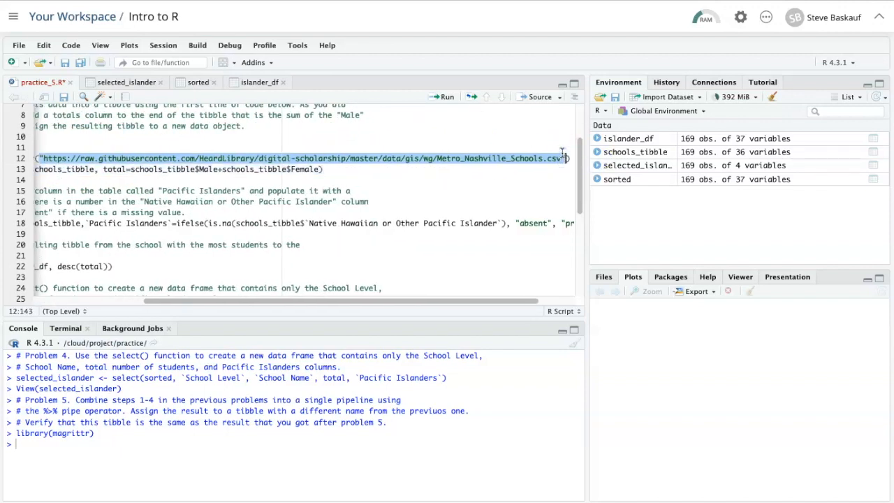
pyautogui.scroll(-3)
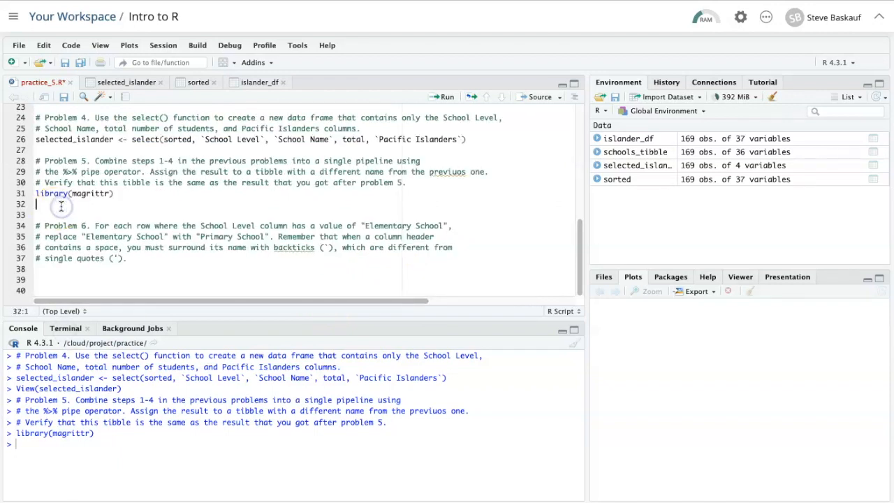
pyautogui.write('url')
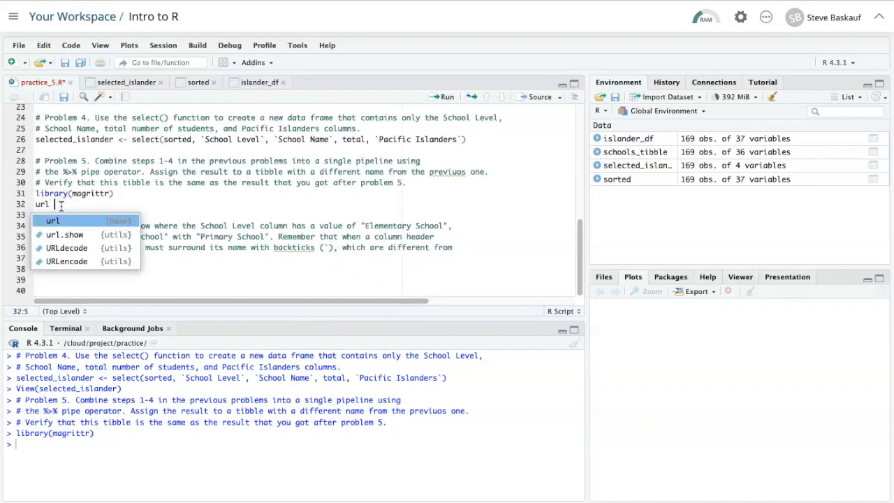
pyautogui.write('<-')
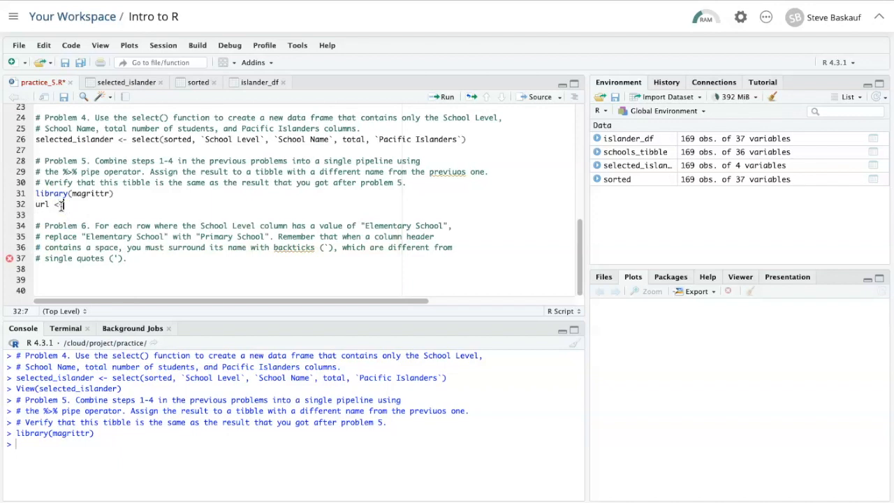
pyautogui.write('"https://raw.githubusercontent.com/HeardLibrary/digital-scholarship/master/data/gis/wg/Metro_Nashville_Schools.csv"')
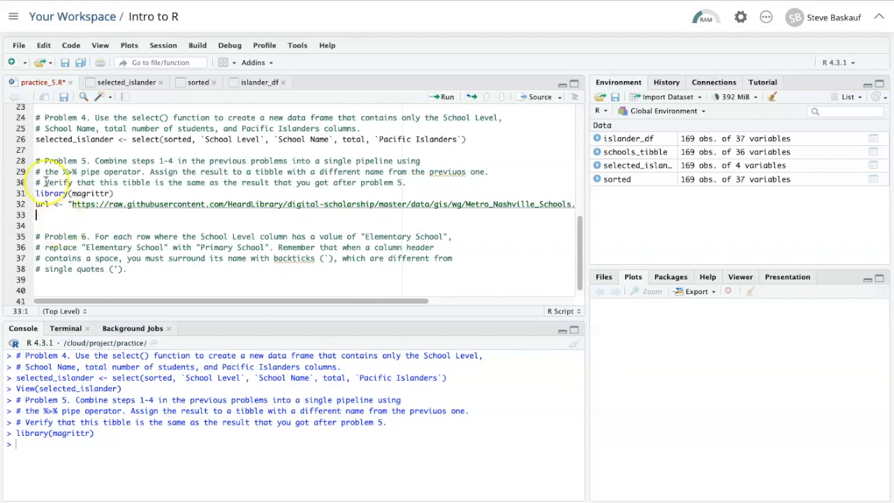
# Begin the pipeline on line 33 with read_csv(url) %>% after checking the read_csv call above.
pyautogui.scroll(3)
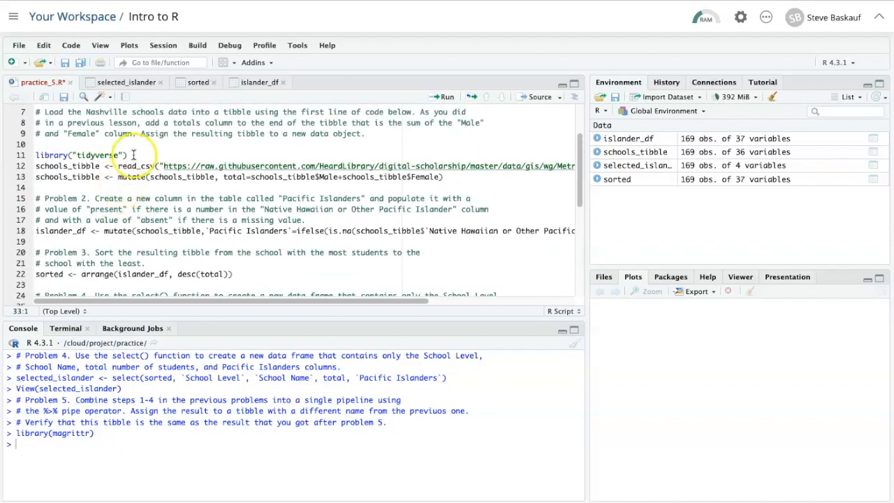
pyautogui.click(140, 164)
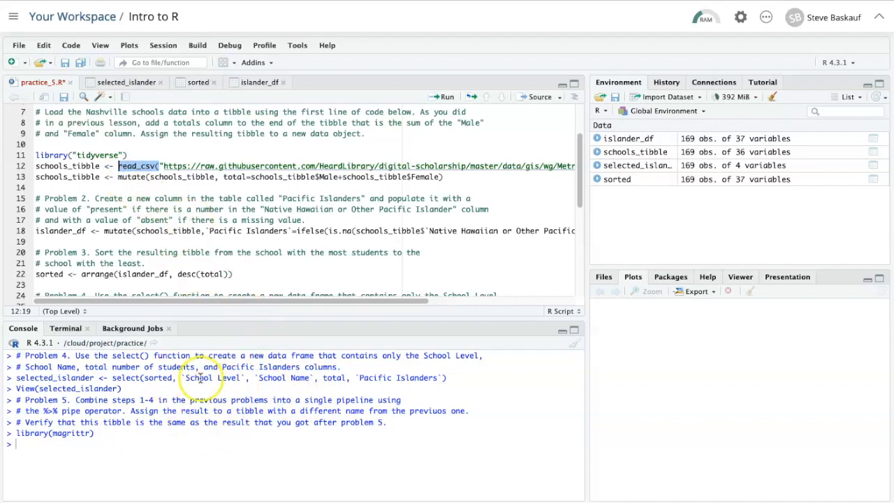
pyautogui.scroll(-3)
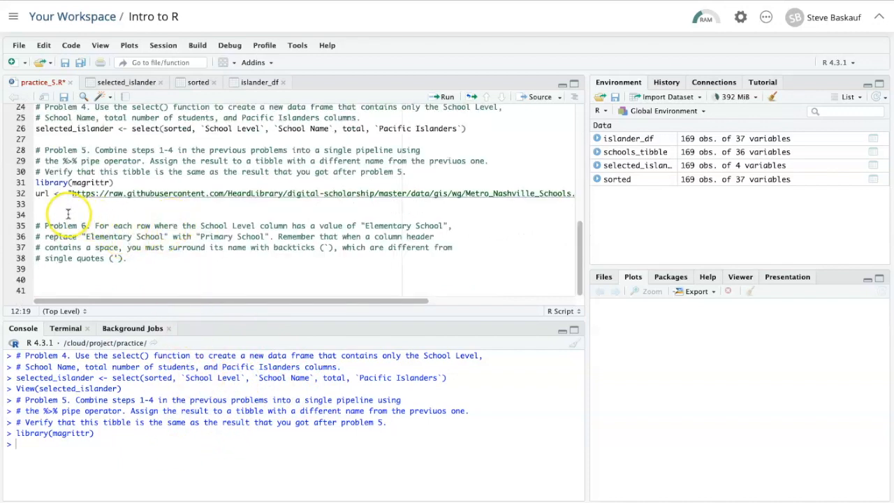
pyautogui.write('read_csv(')
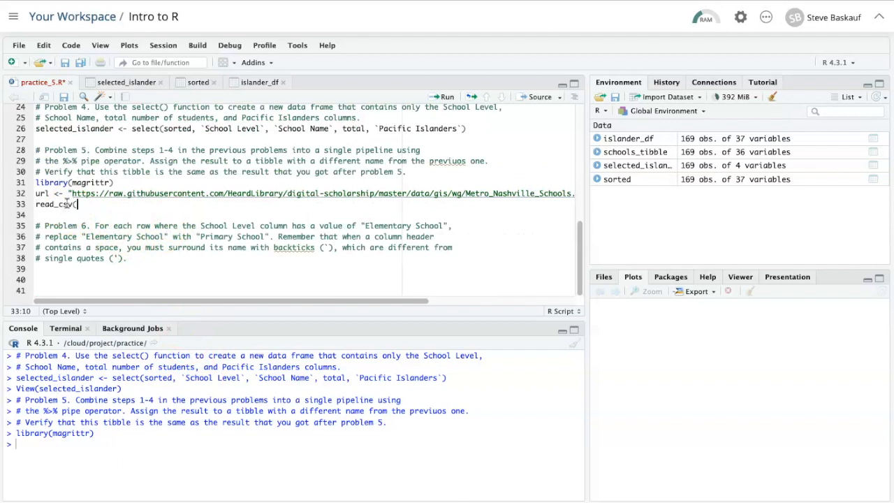
pyautogui.write('u')
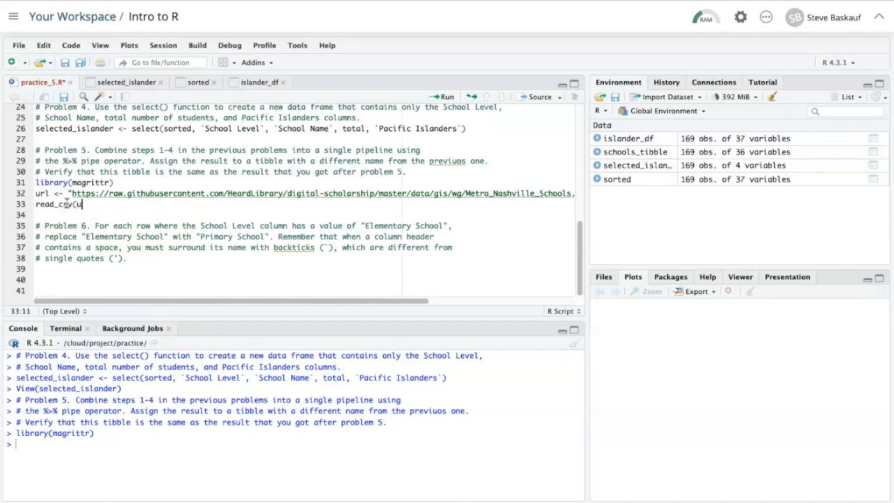
pyautogui.write('rl)')
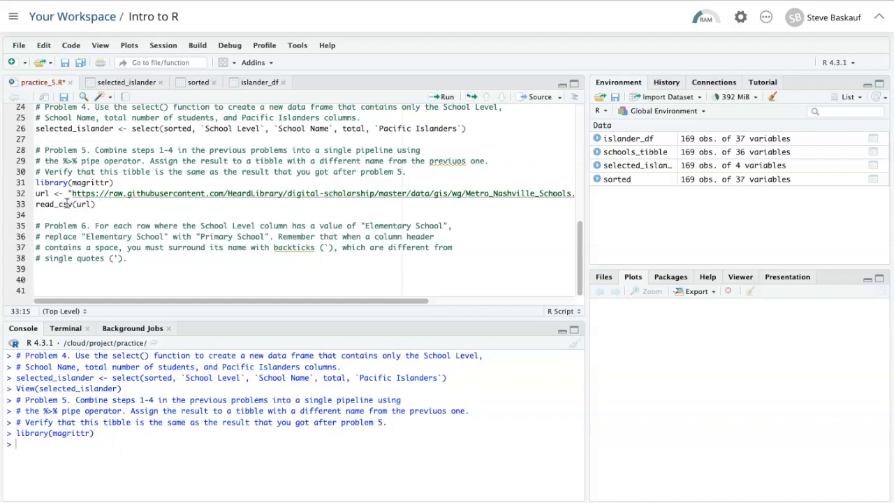
pyautogui.write('%>')
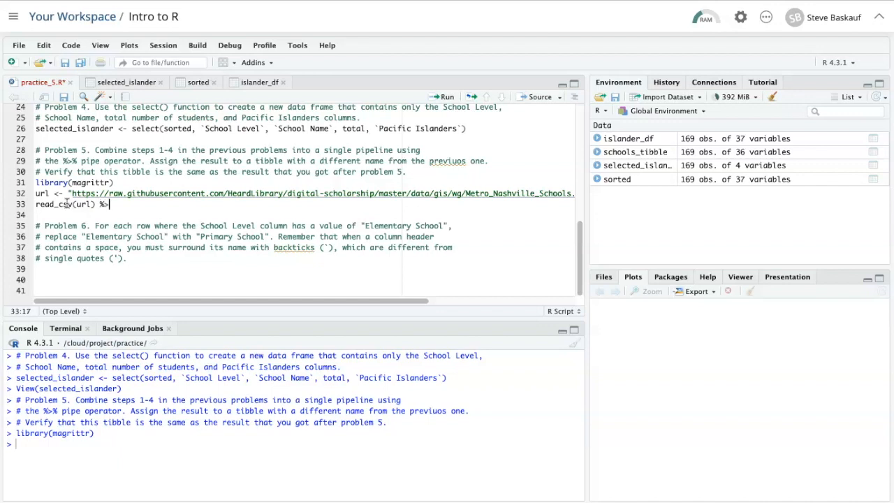
pyautogui.write('%')
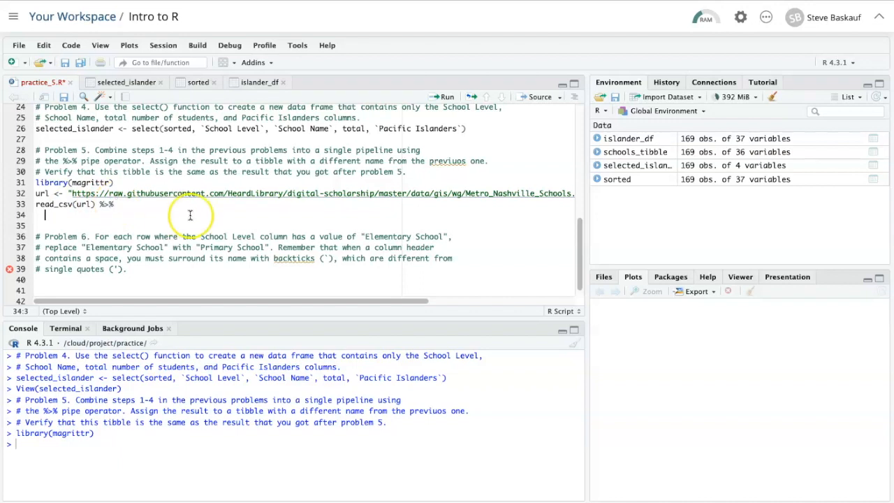
# Add mutate(total=schools_tibble$Male+schools_tibble$Female) %>% with the schools_tibble argument removed.
pyautogui.scroll(3)
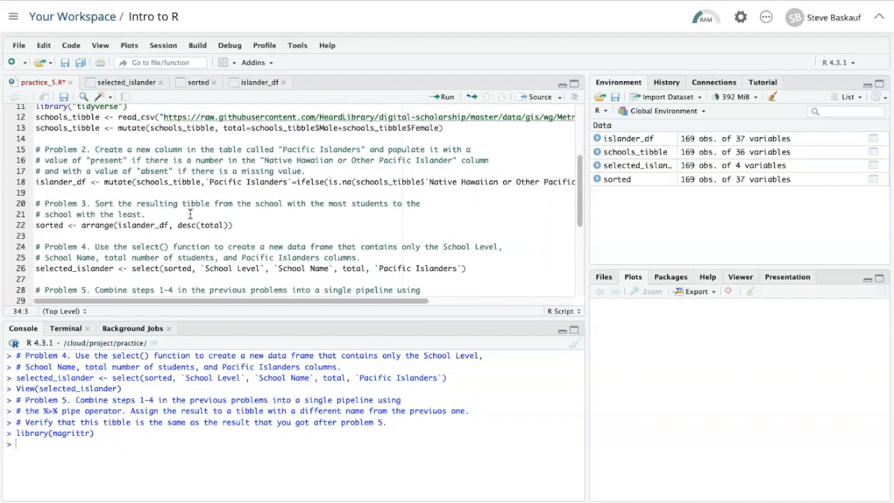
pyautogui.scroll(3)
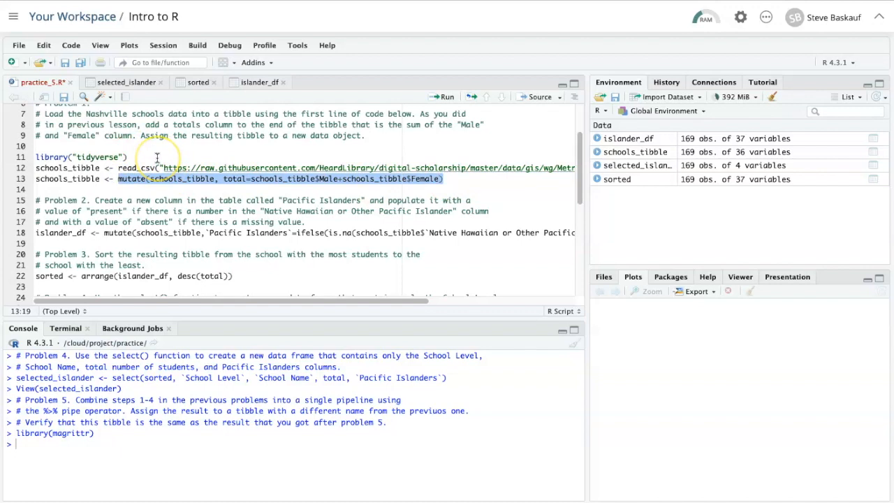
pyautogui.moveTo(237, 243)
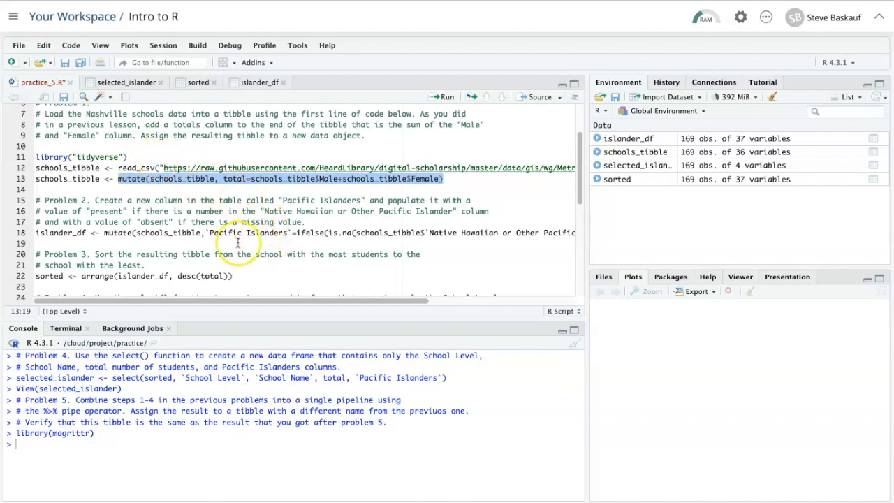
pyautogui.moveTo(333, 203)
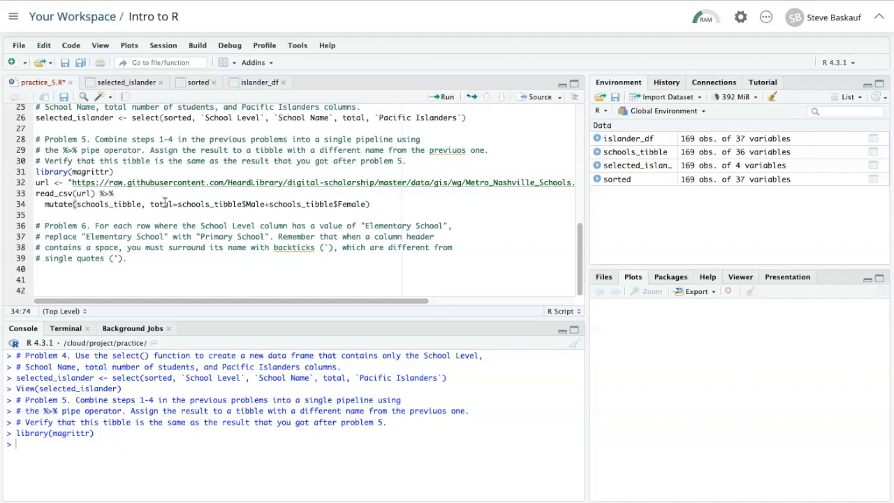
pyautogui.moveTo(142, 209)
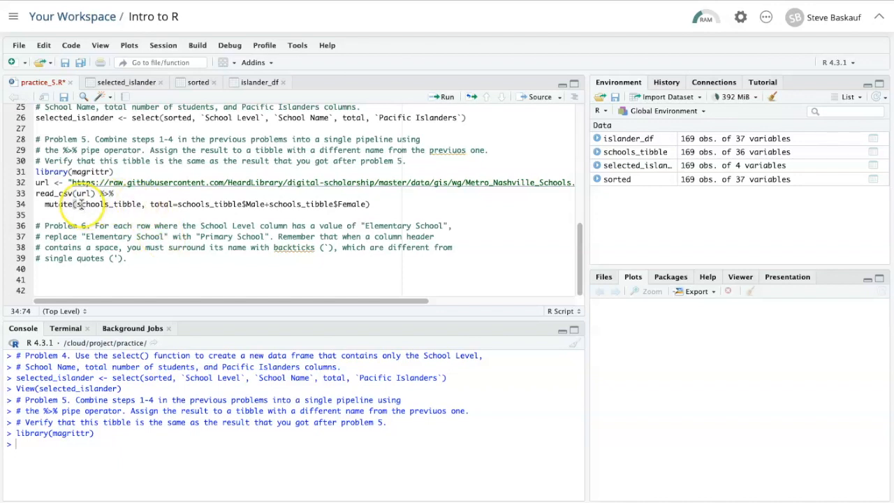
pyautogui.doubleClick(109, 204)
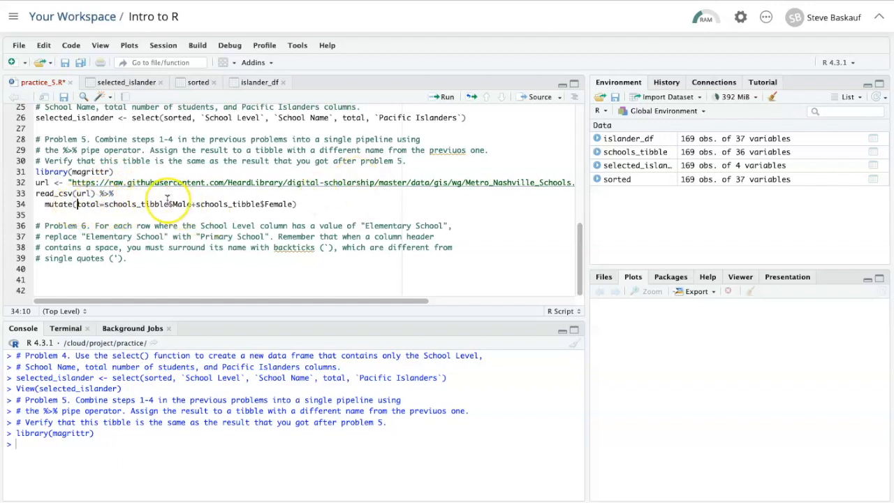
pyautogui.moveTo(309, 202)
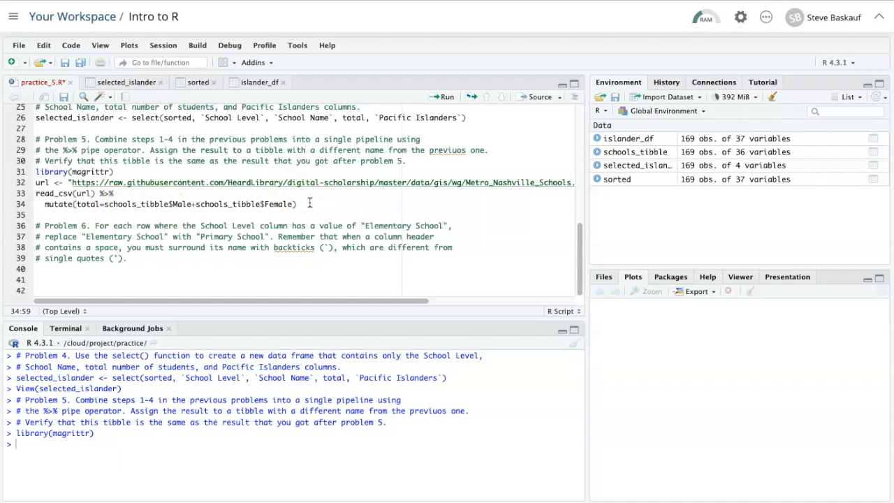
pyautogui.write('%>%')
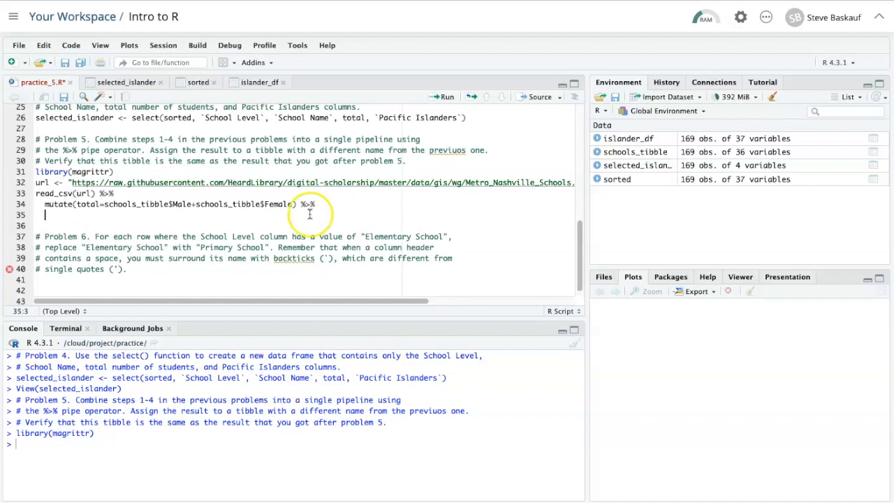
# Reuse the Problem 2 mutate/ifelse line flagging Pacific Islanders absent or present, dropping its schools_tibble argument.
pyautogui.scroll(3)
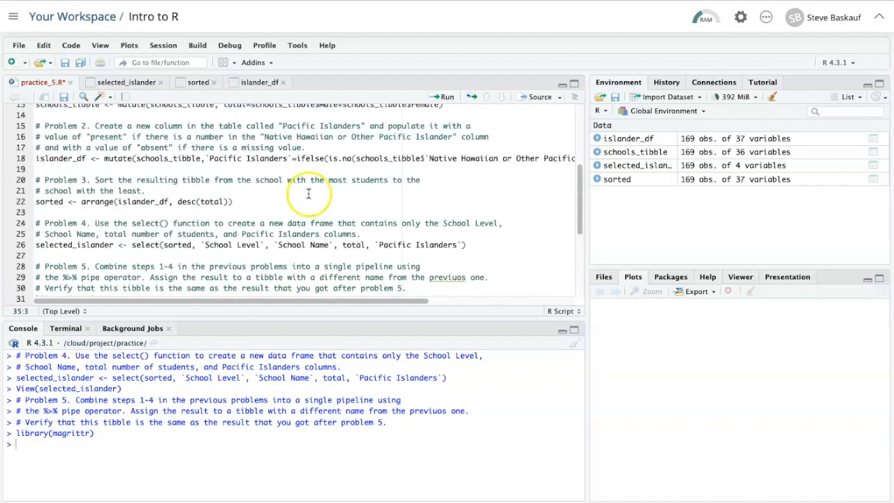
pyautogui.scroll(3)
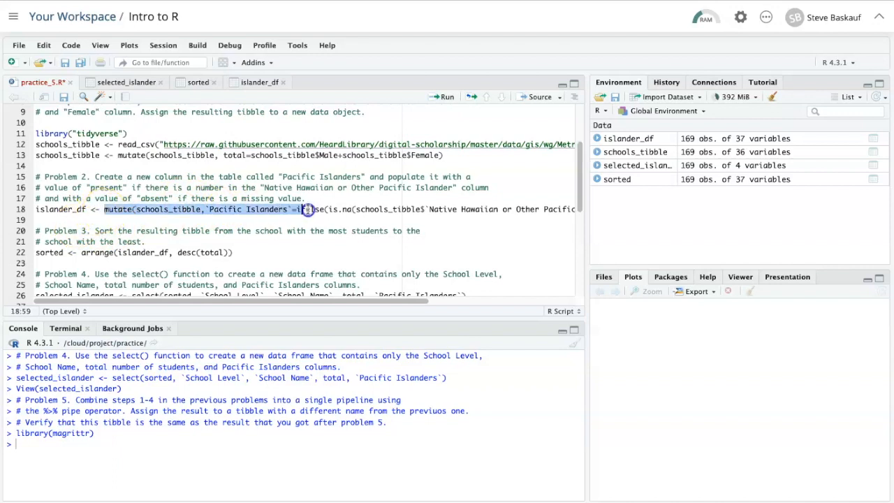
pyautogui.hscroll(3)
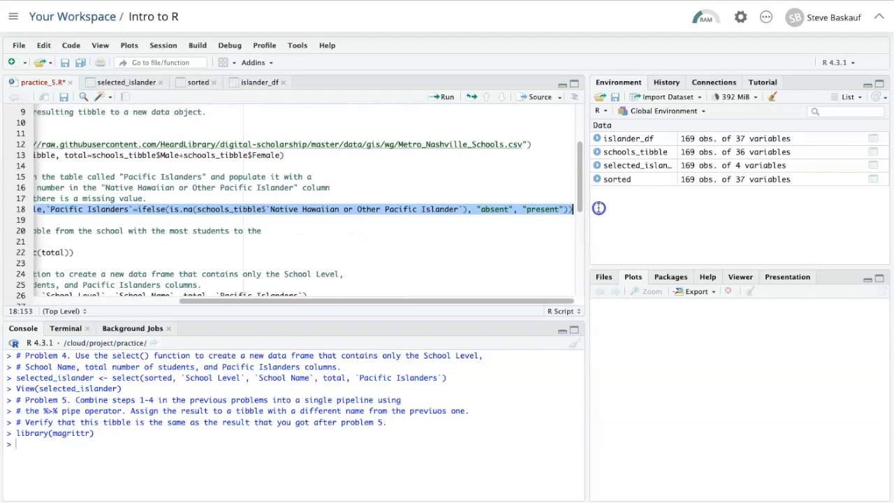
pyautogui.moveTo(464, 271)
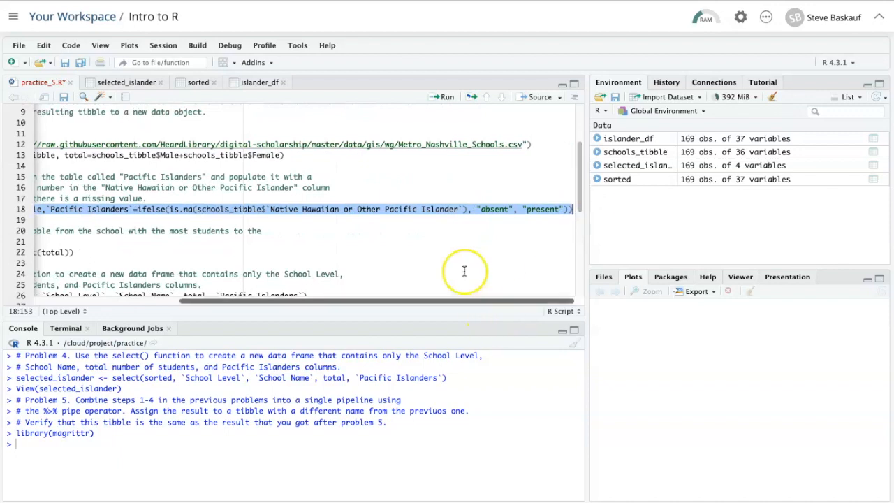
pyautogui.moveTo(453, 246)
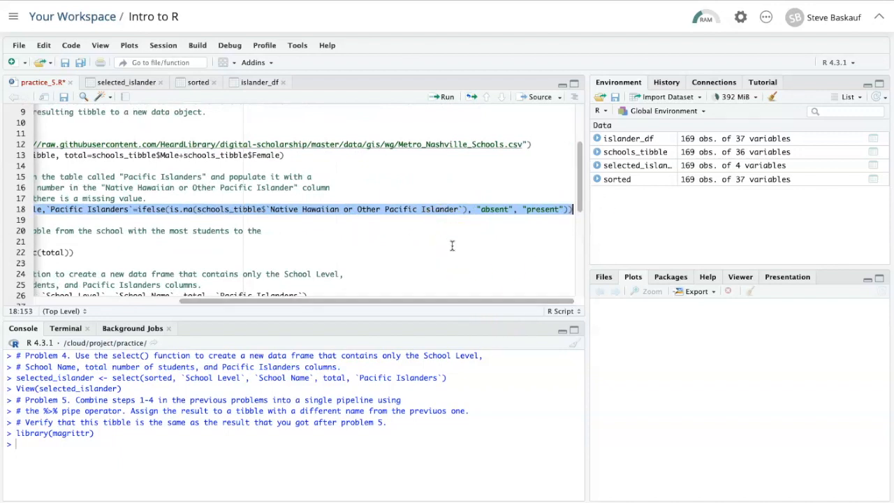
pyautogui.moveTo(400, 273)
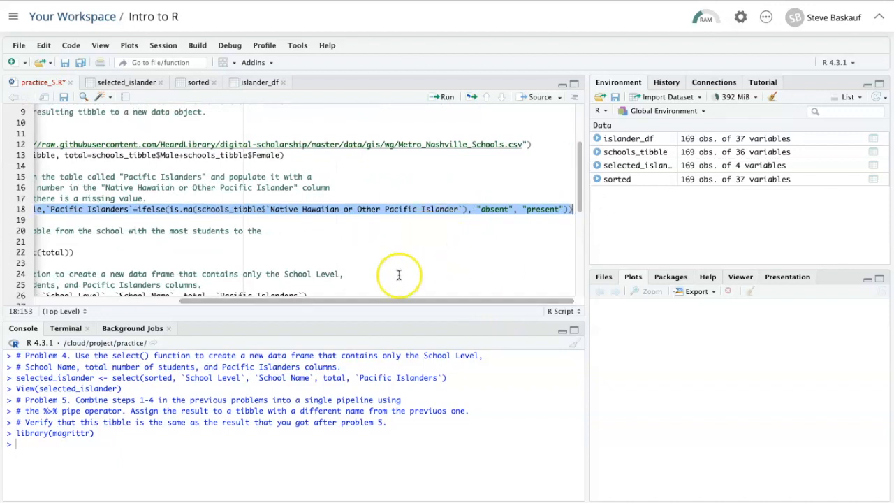
pyautogui.scroll(3)
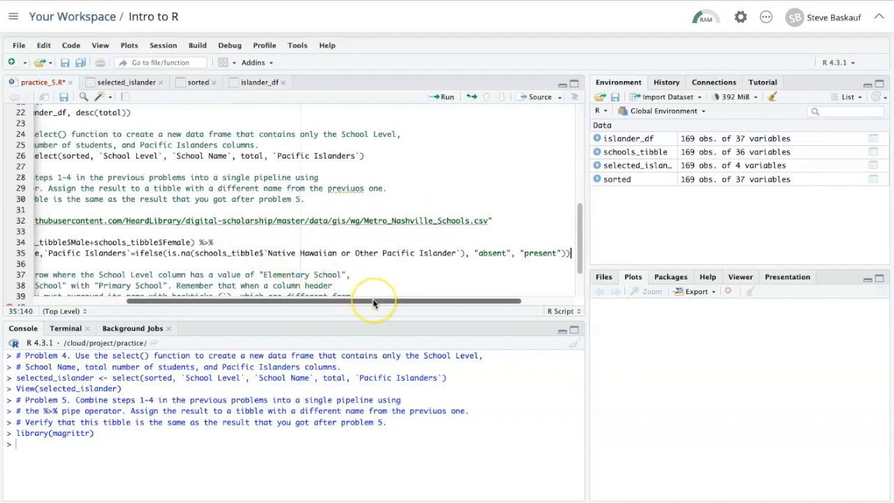
pyautogui.hscroll(-3)
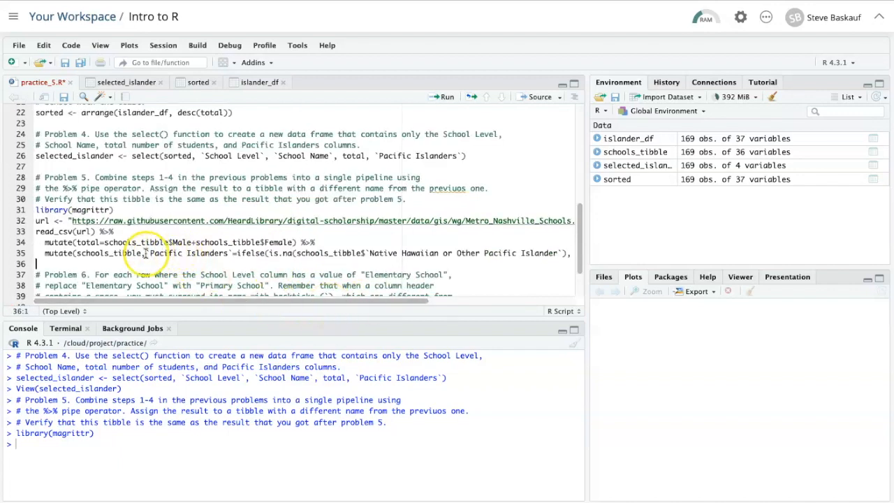
pyautogui.doubleClick(111, 252)
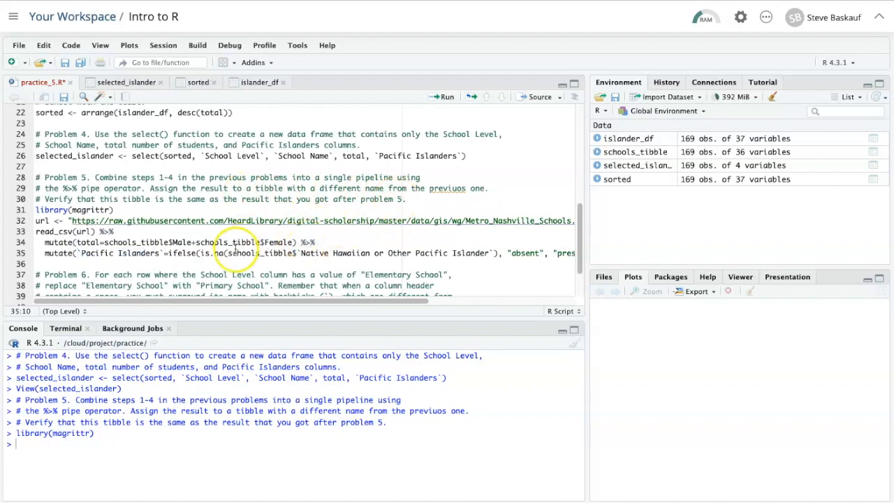
pyautogui.moveTo(500, 253)
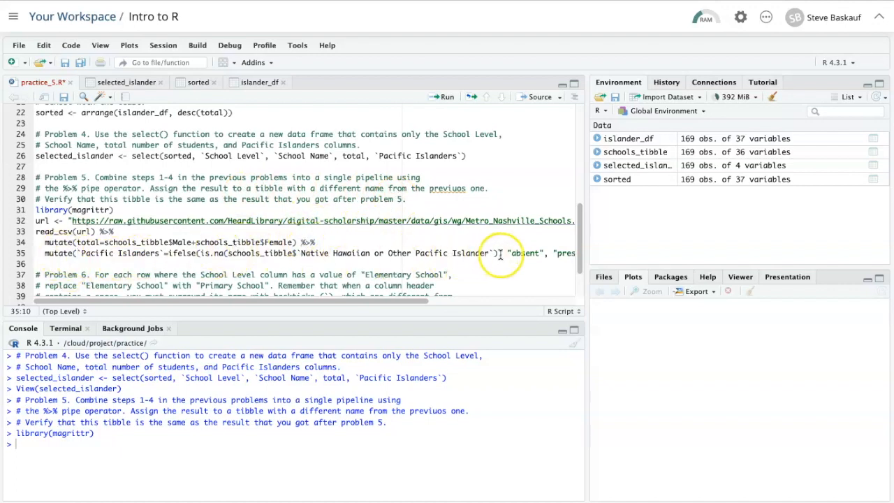
pyautogui.hscroll(3)
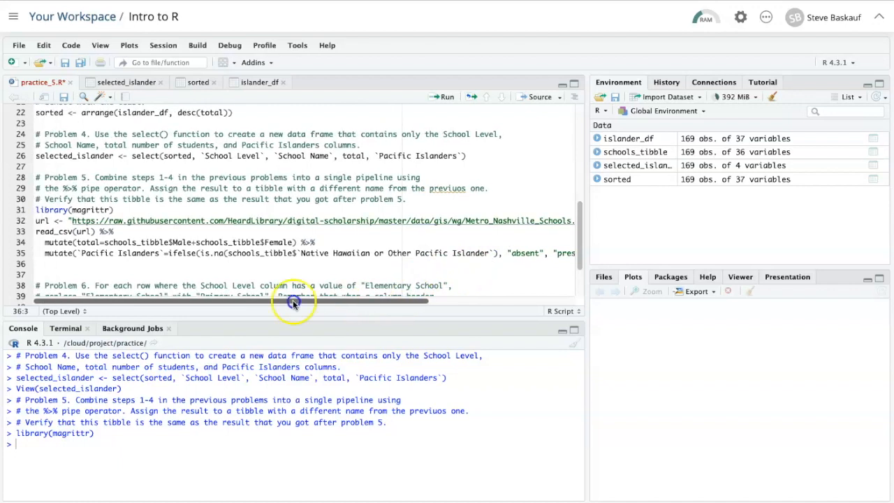
# Add the arrange(desc(total)) %>% sorting step and start a new line below it.
pyautogui.scroll(3)
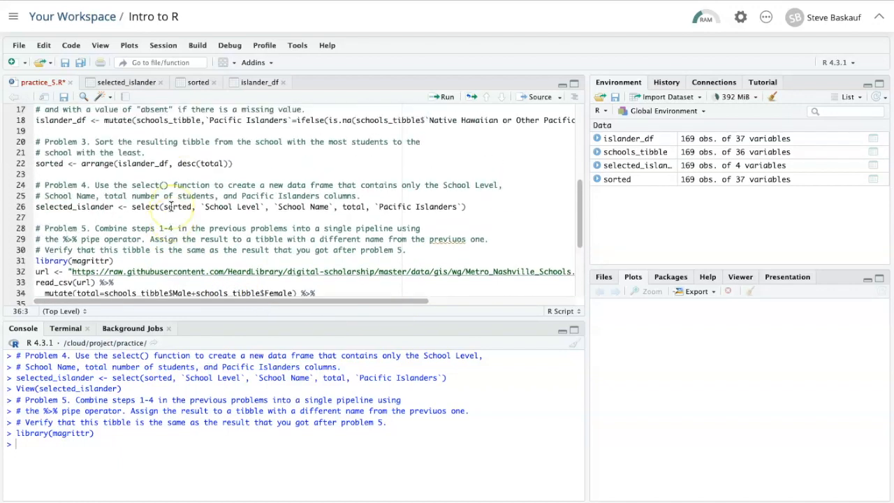
pyautogui.scroll(3)
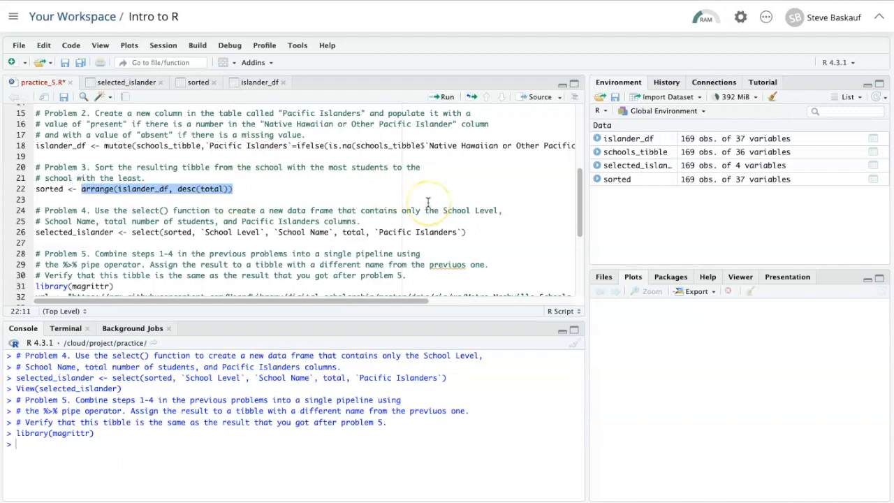
pyautogui.scroll(-3)
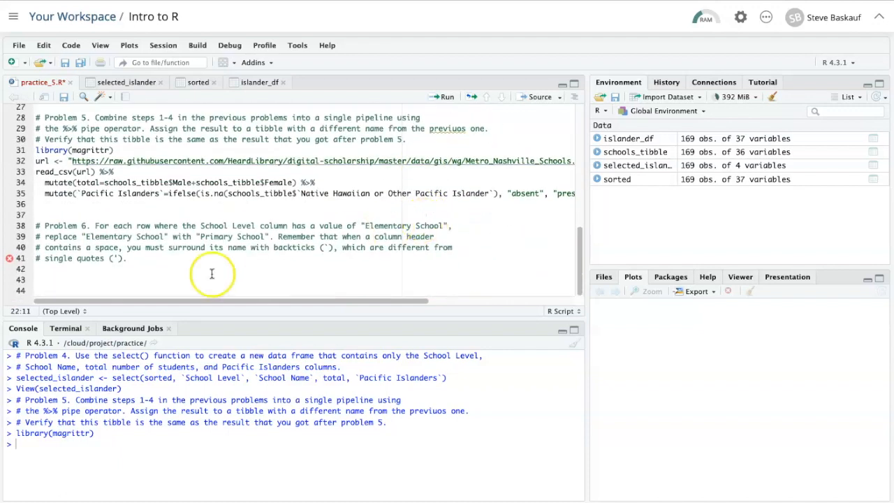
pyautogui.click(166, 193)
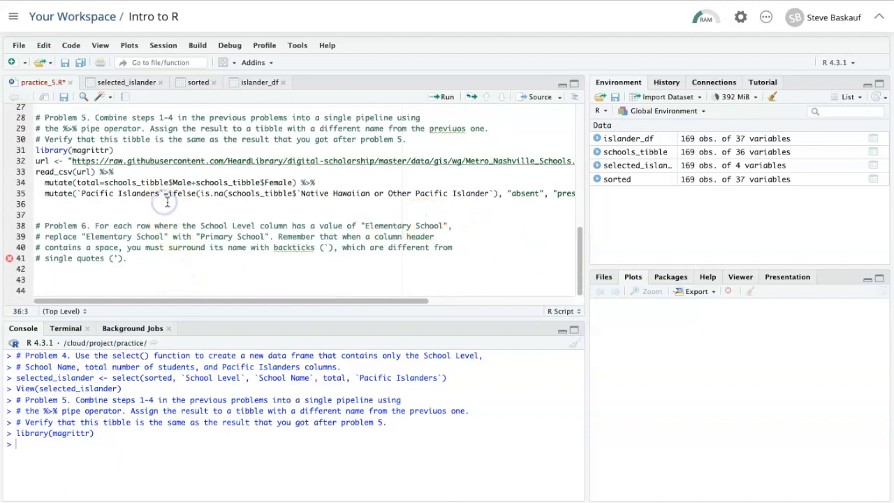
pyautogui.write('arrange(islander_df, desc(total))')
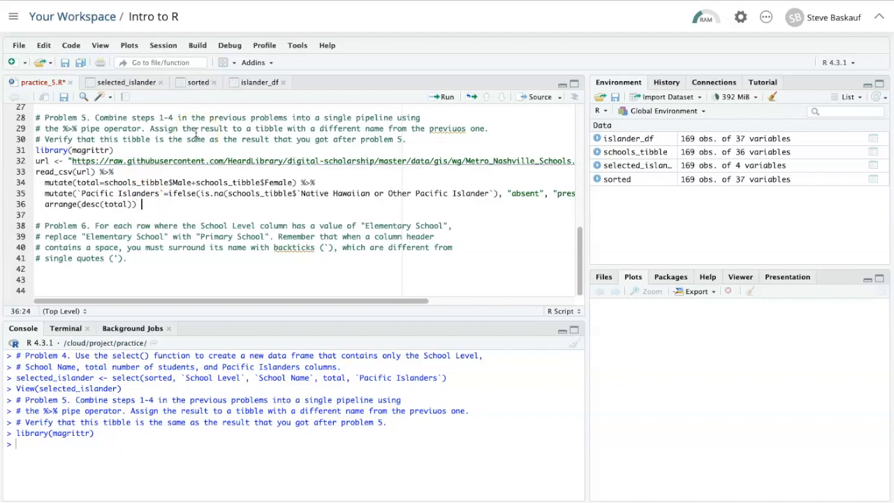
pyautogui.write('%>%')
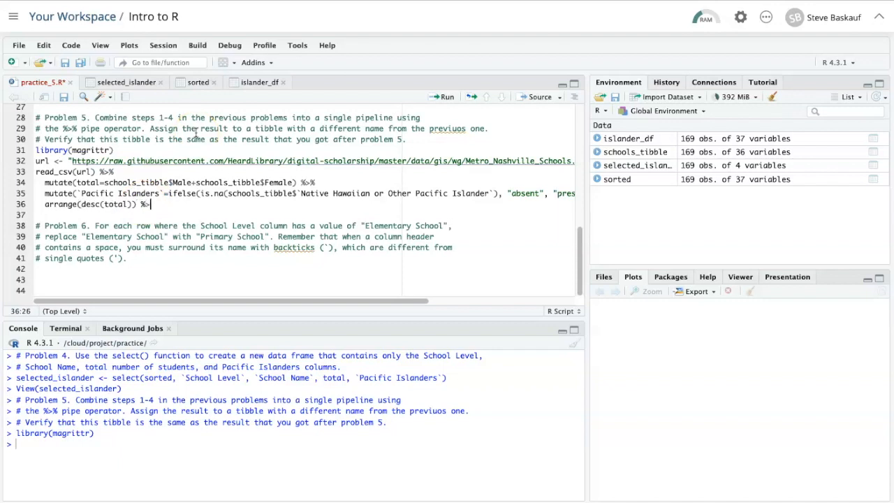
pyautogui.press('Return')
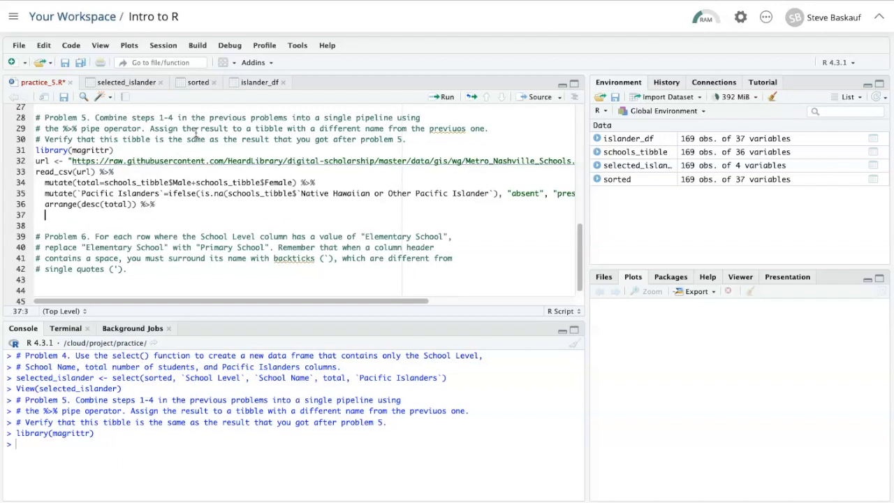
# End the pipeline with select(`School Level`, `School Name`, total, `Pacific Islanders`), dropping sorted, and run it.
pyautogui.scroll(3)
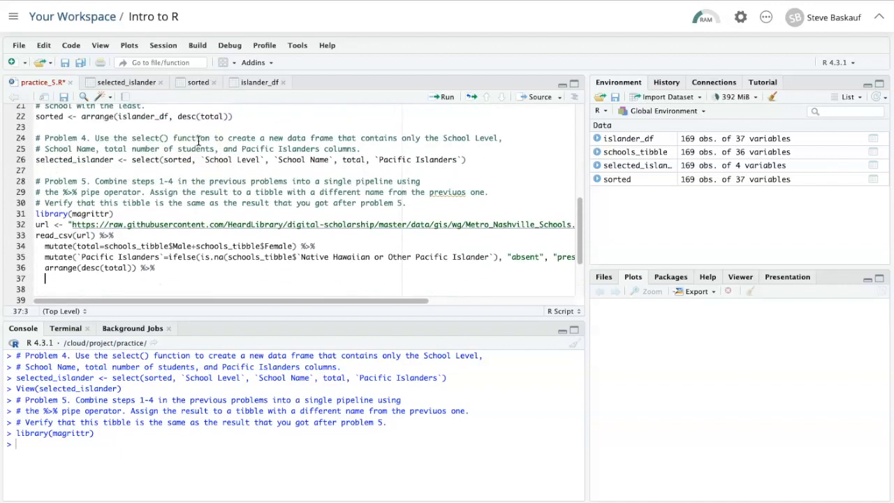
pyautogui.scroll(3)
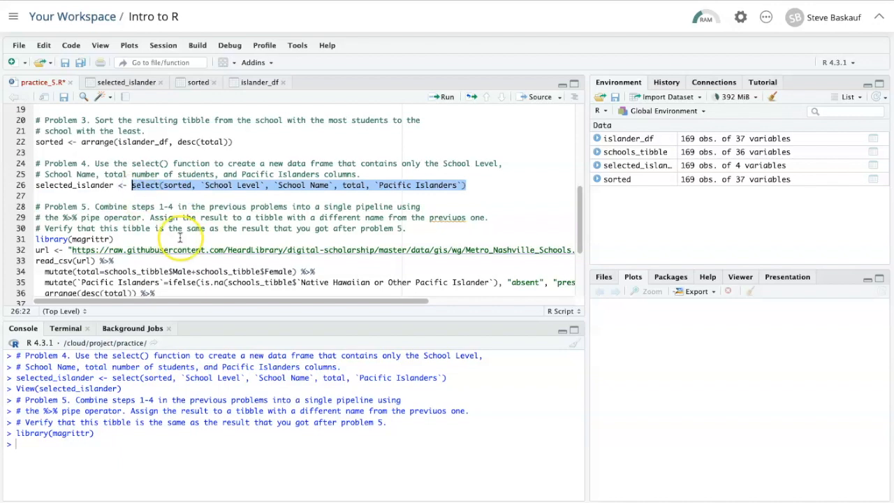
pyautogui.scroll(-3)
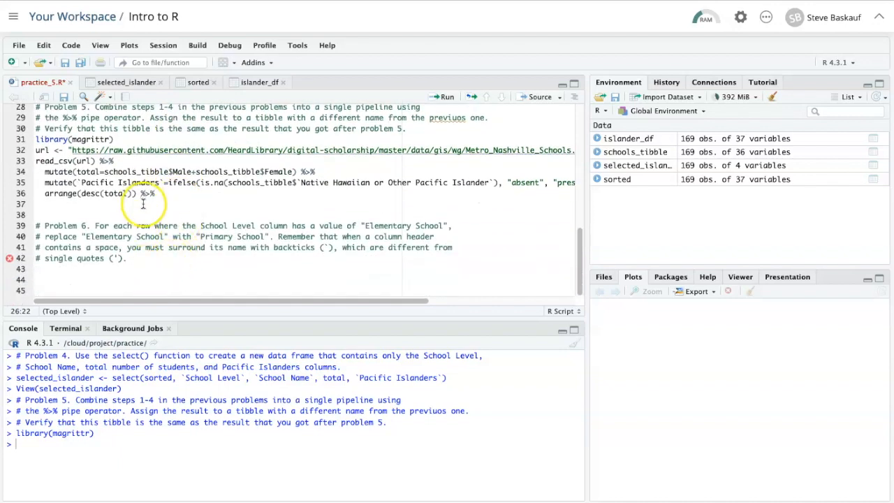
pyautogui.write('select(sorted, `School Level`, `School Name`, total, `Pacific Islanders`)')
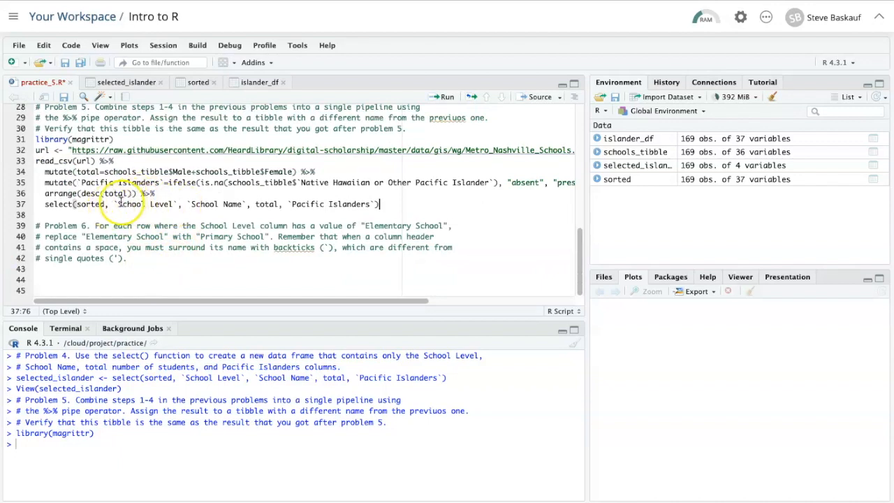
pyautogui.click(91, 204)
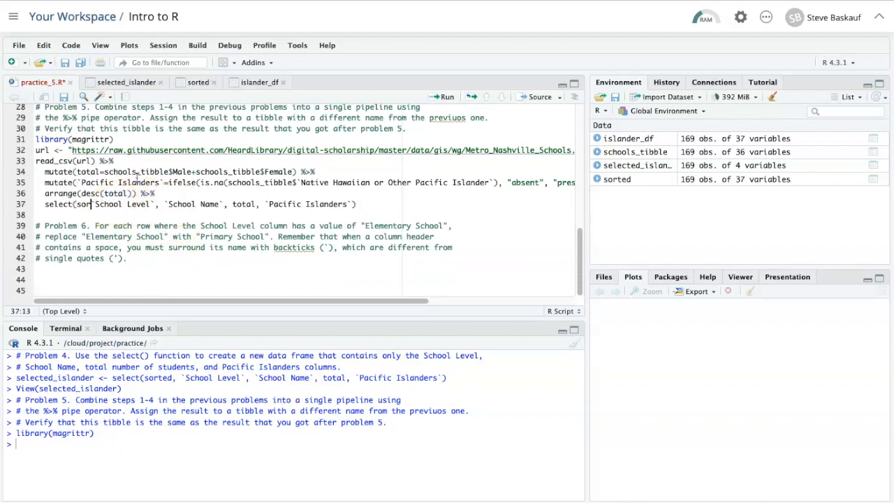
pyautogui.click(447, 96)
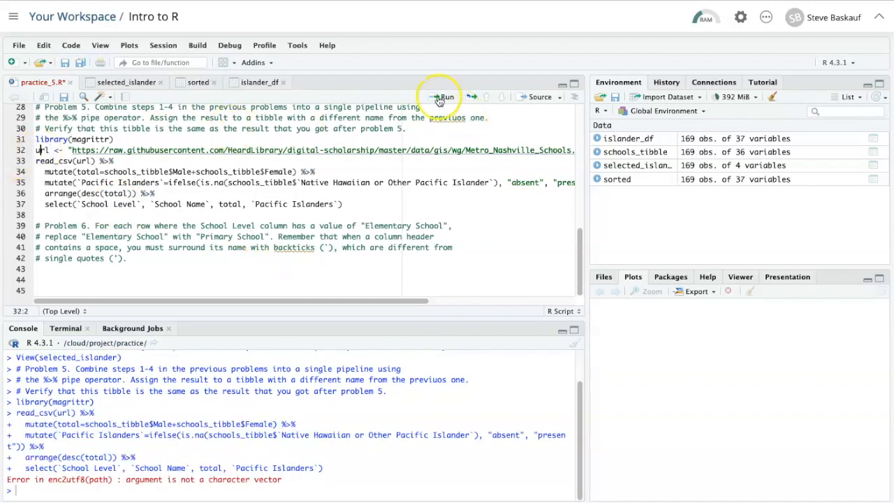
# Run the url line then the pipeline, printing the 169-row, four-column tibble in the Console.
pyautogui.click(444, 97)
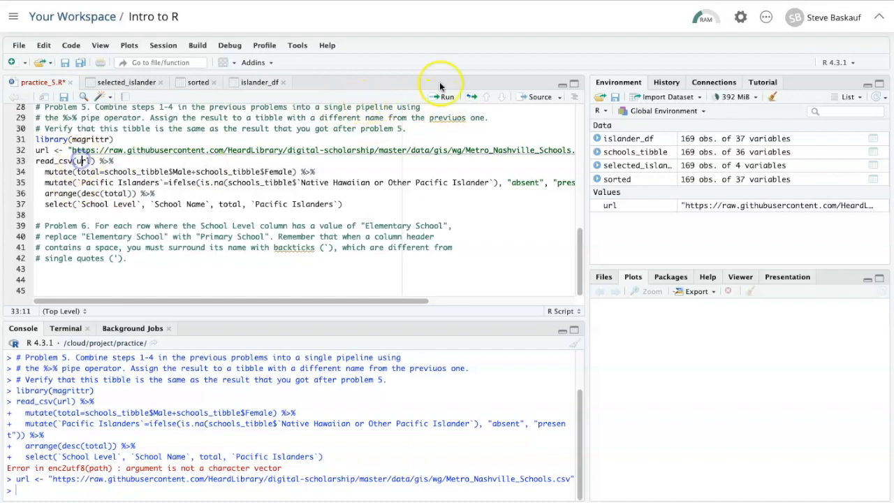
pyautogui.click(444, 97)
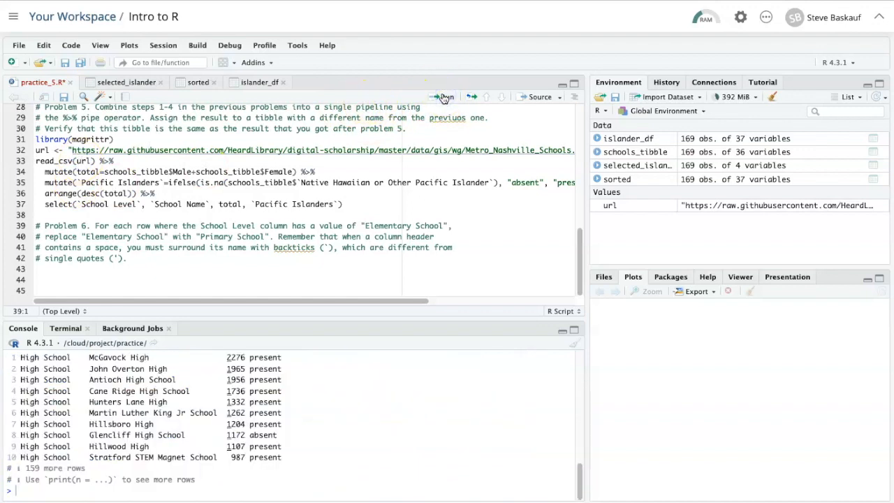
pyautogui.click(443, 96)
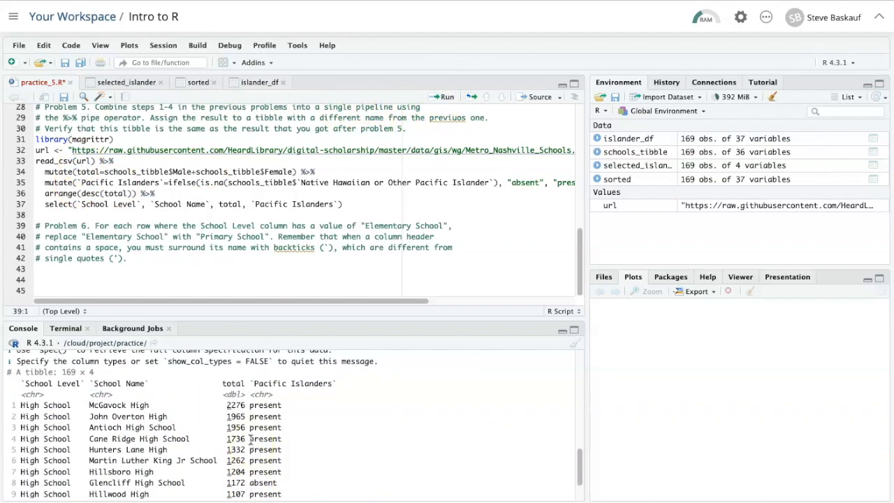
pyautogui.scroll(-3)
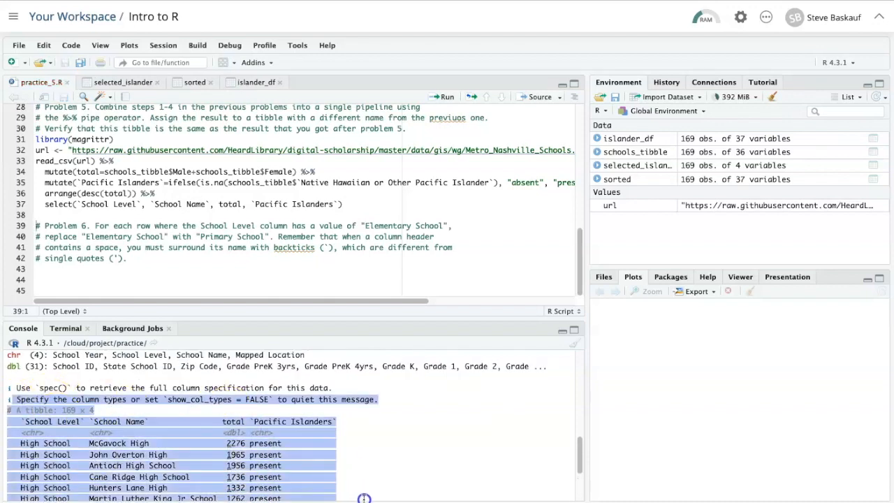
pyautogui.scroll(-3)
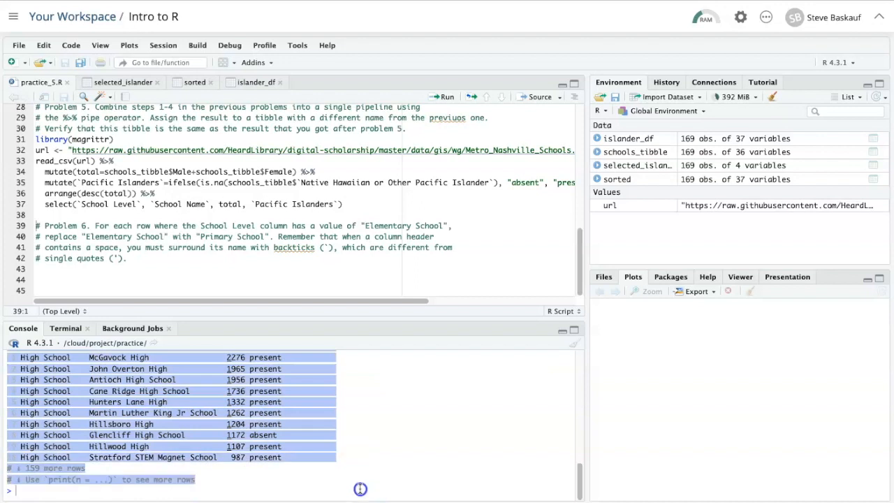
pyautogui.moveTo(293, 293)
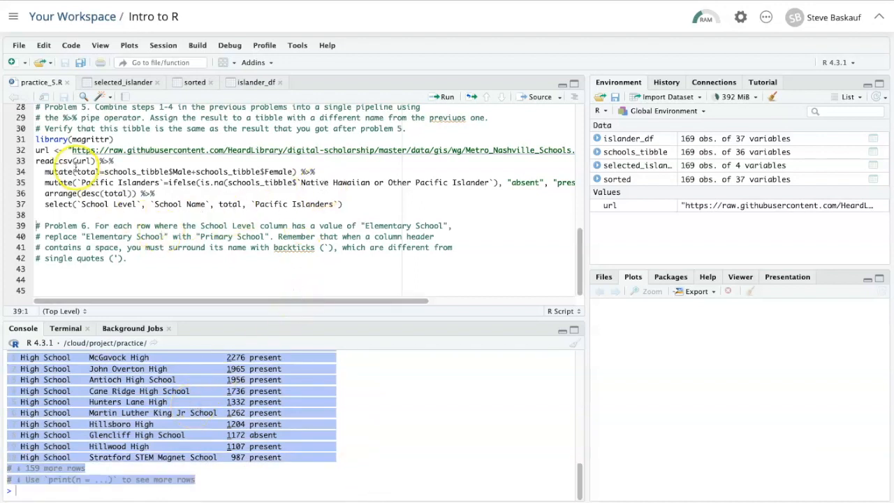
# Prefix the pipeline with selected_islander_pipeline <- and run it to create the 169-observation object.
pyautogui.click(343, 204)
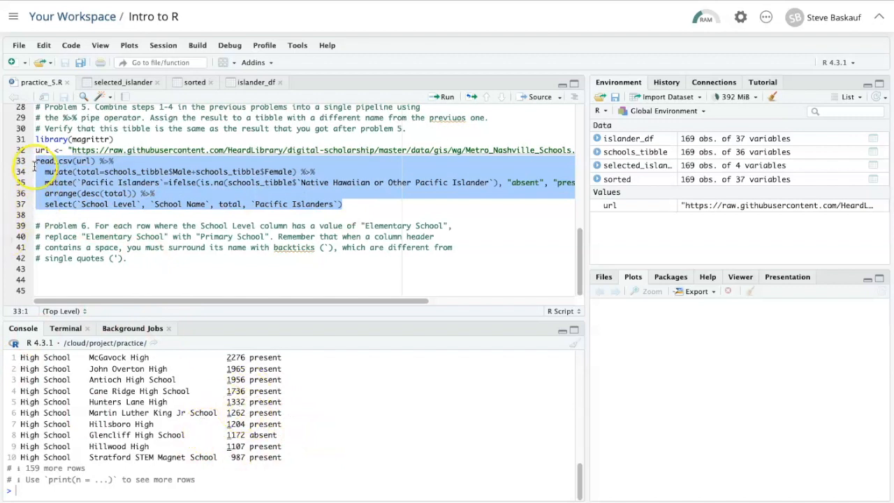
pyautogui.click(160, 161)
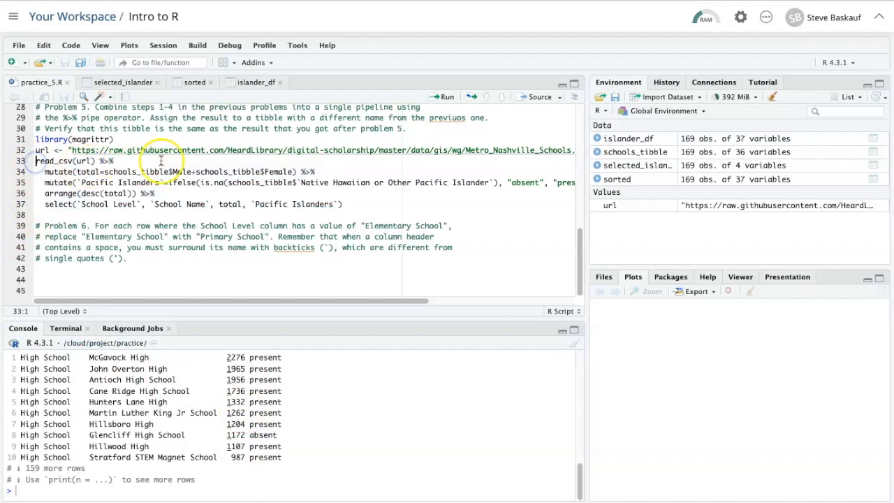
pyautogui.moveTo(207, 151)
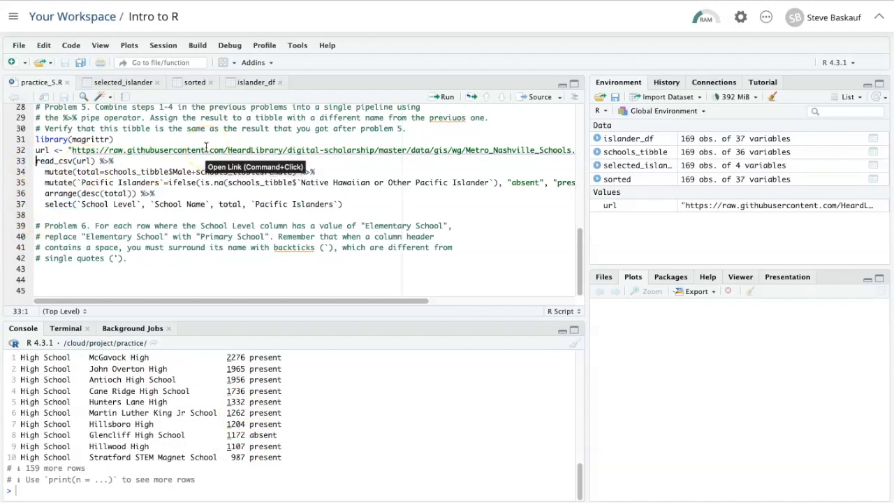
pyautogui.scroll(3)
pyautogui.write('selected_islander_pipeline <- ')
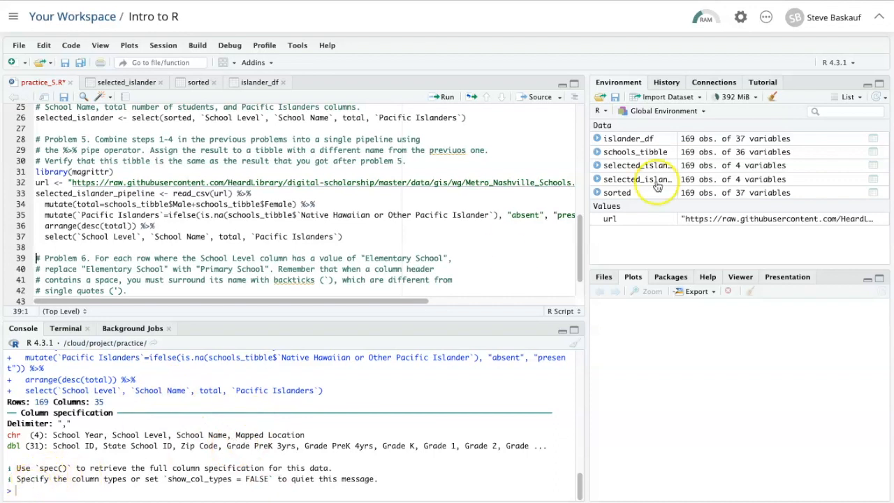
pyautogui.moveTo(645, 165)
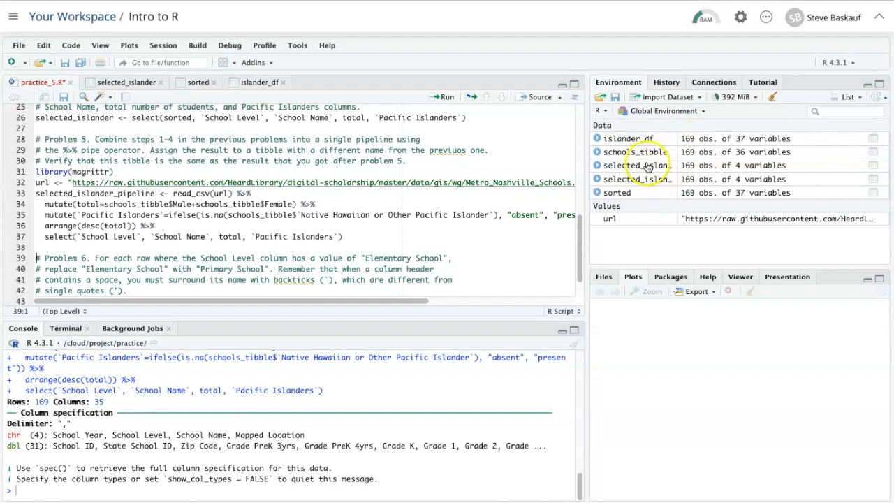
# View the selected_islander_pipeline table from the Environment pane, then return to practice_5.R.
pyautogui.click(634, 165)
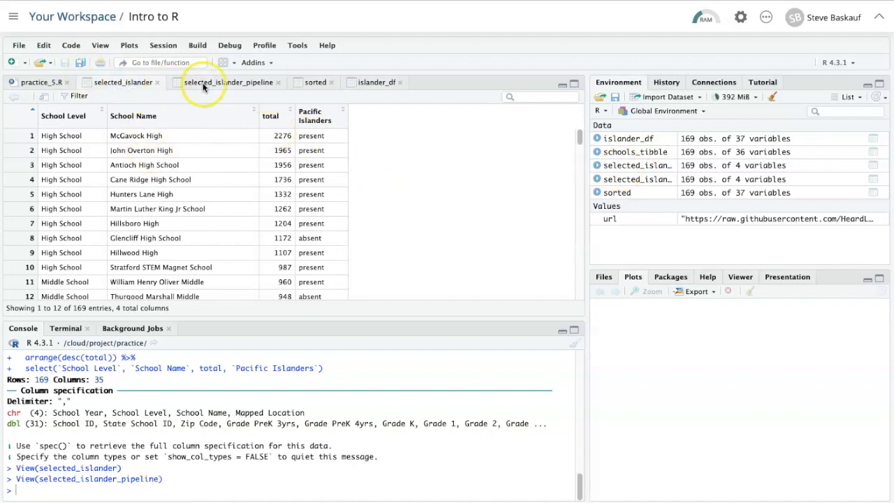
pyautogui.click(37, 81)
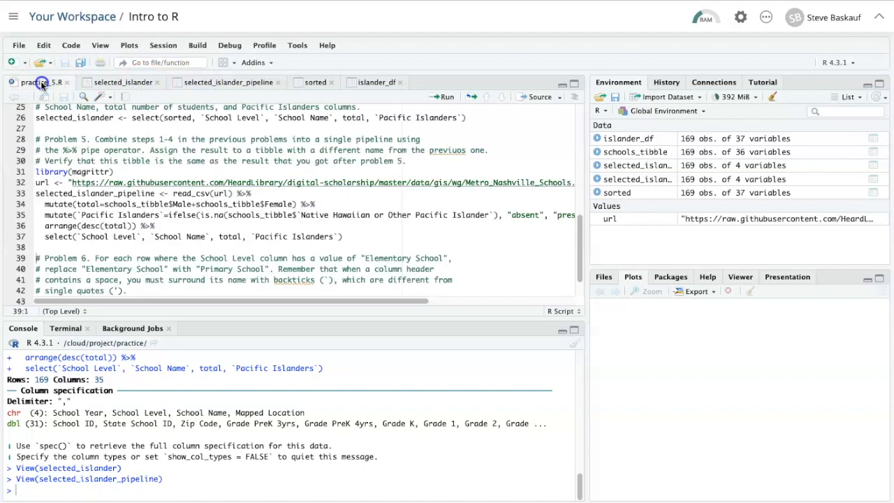
pyautogui.moveTo(349, 243)
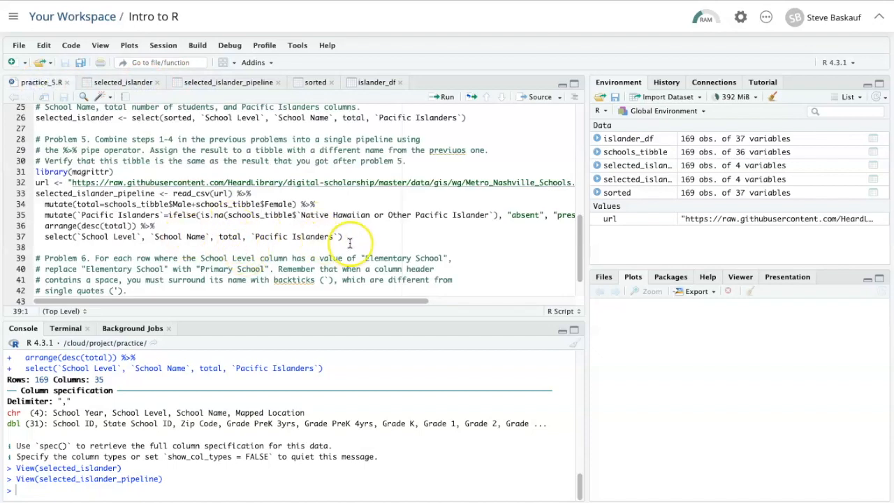